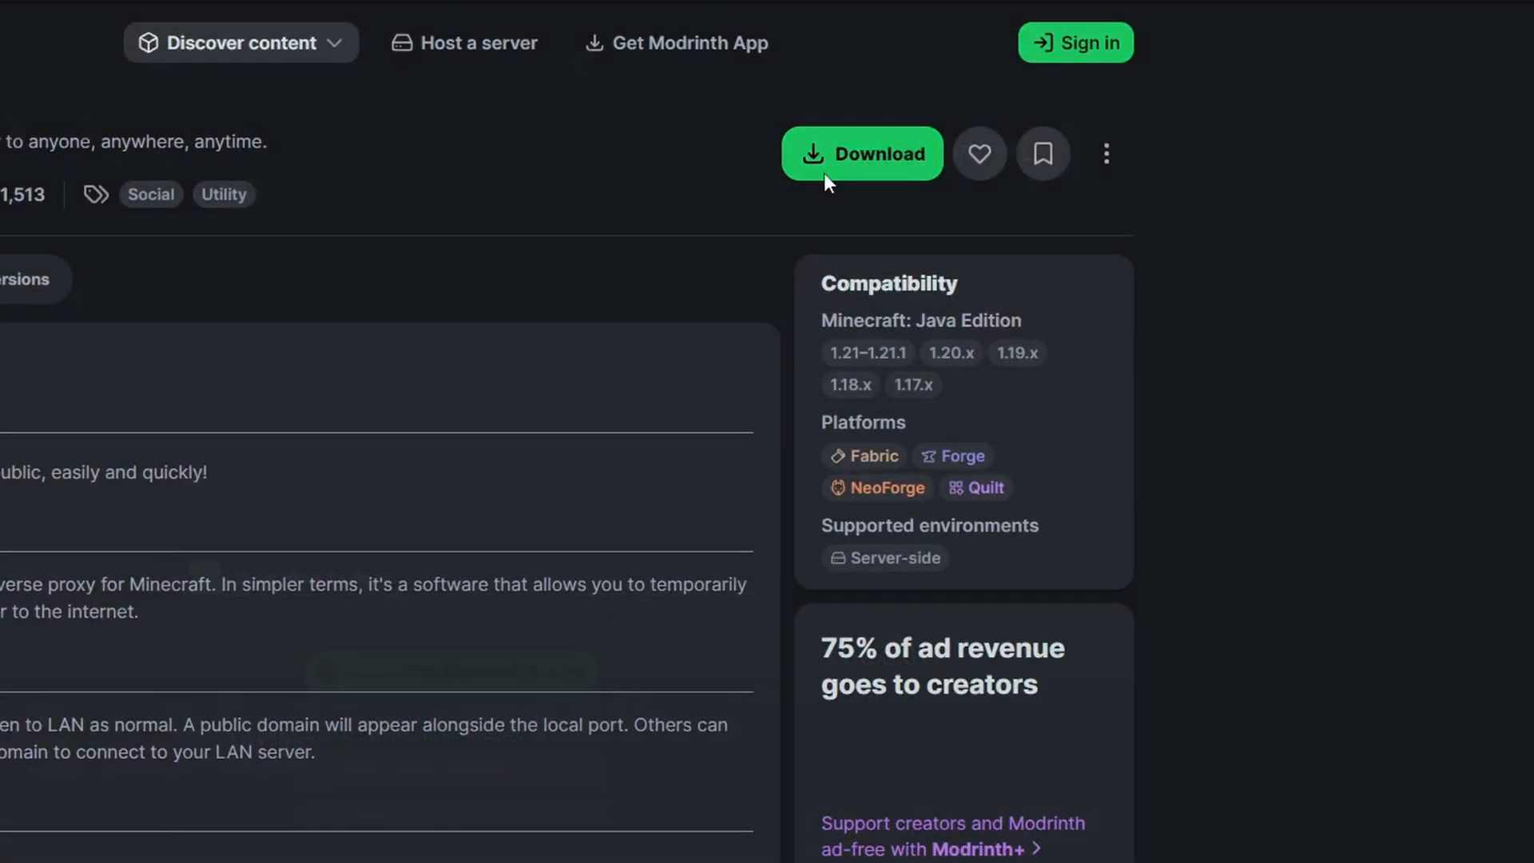
# Step: Choose game version 1.21.1 and NeoForge on the e4mc download page to get the 5.2.1 jar
pyautogui.click(861, 153)
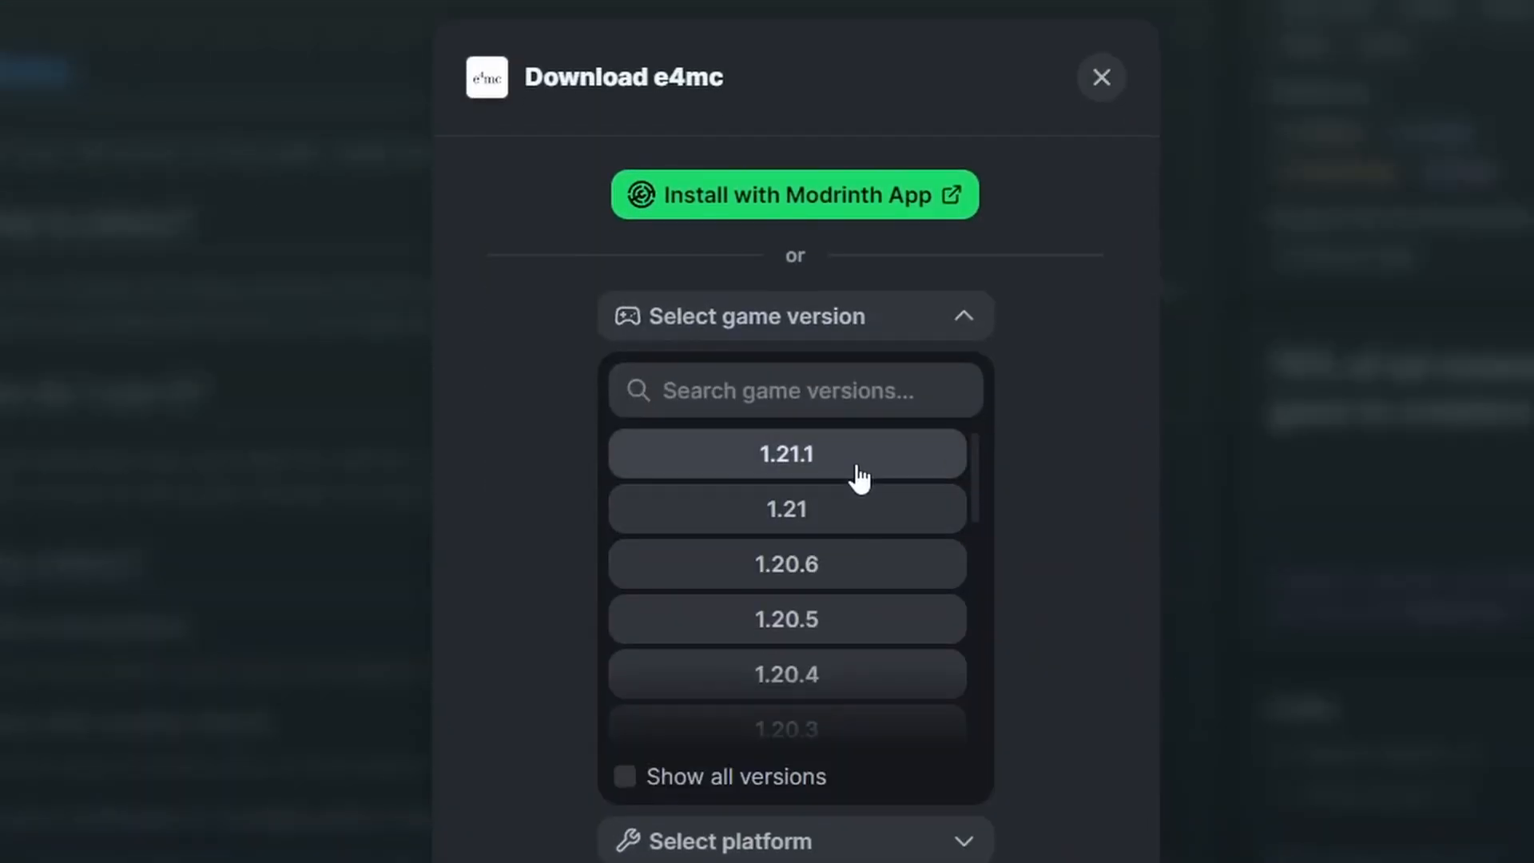
pyautogui.click(786, 452)
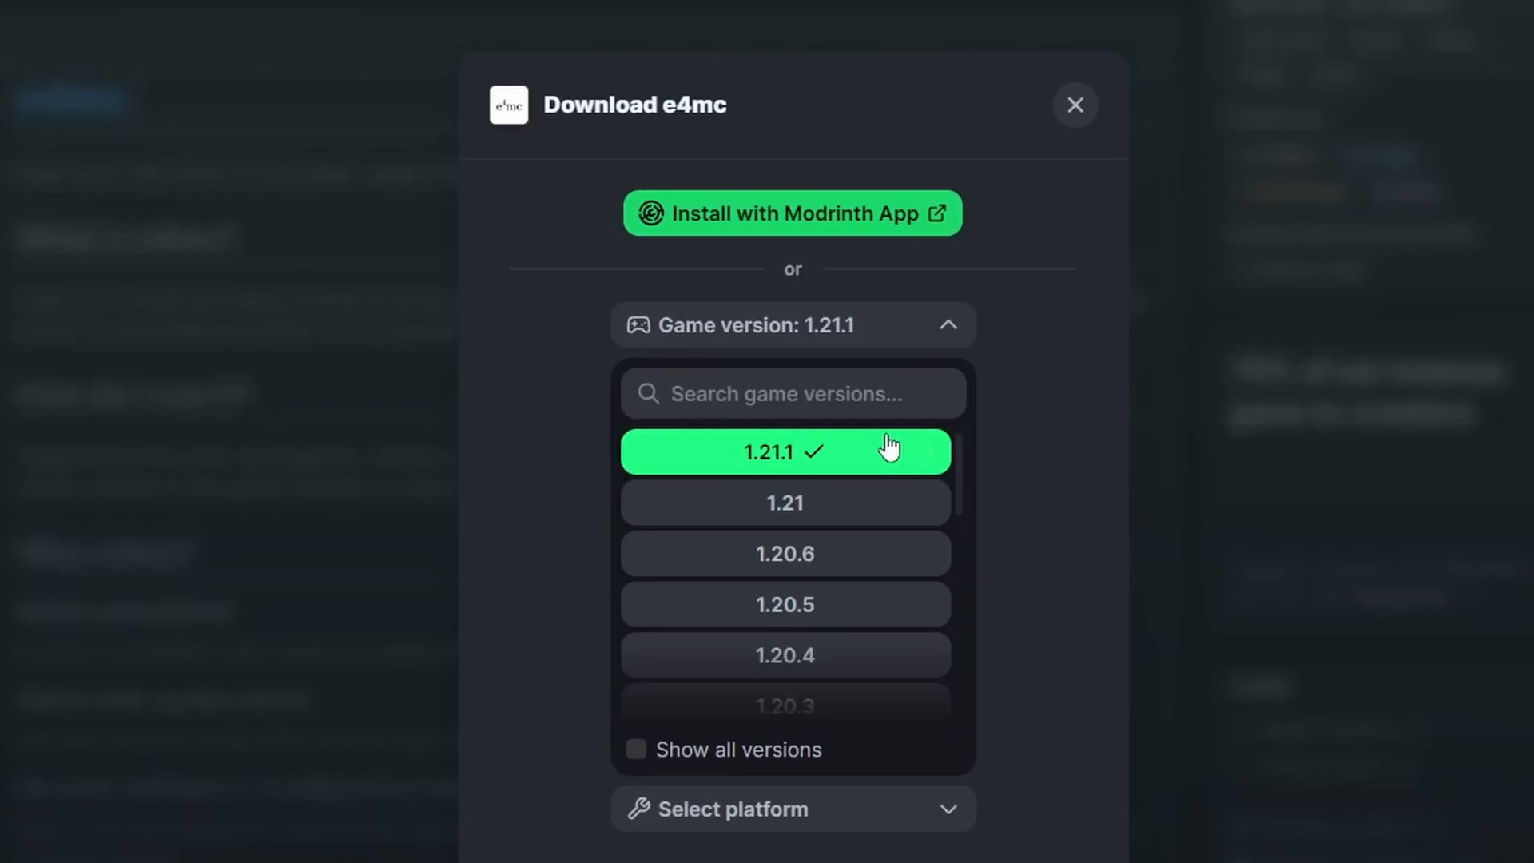
pyautogui.click(785, 450)
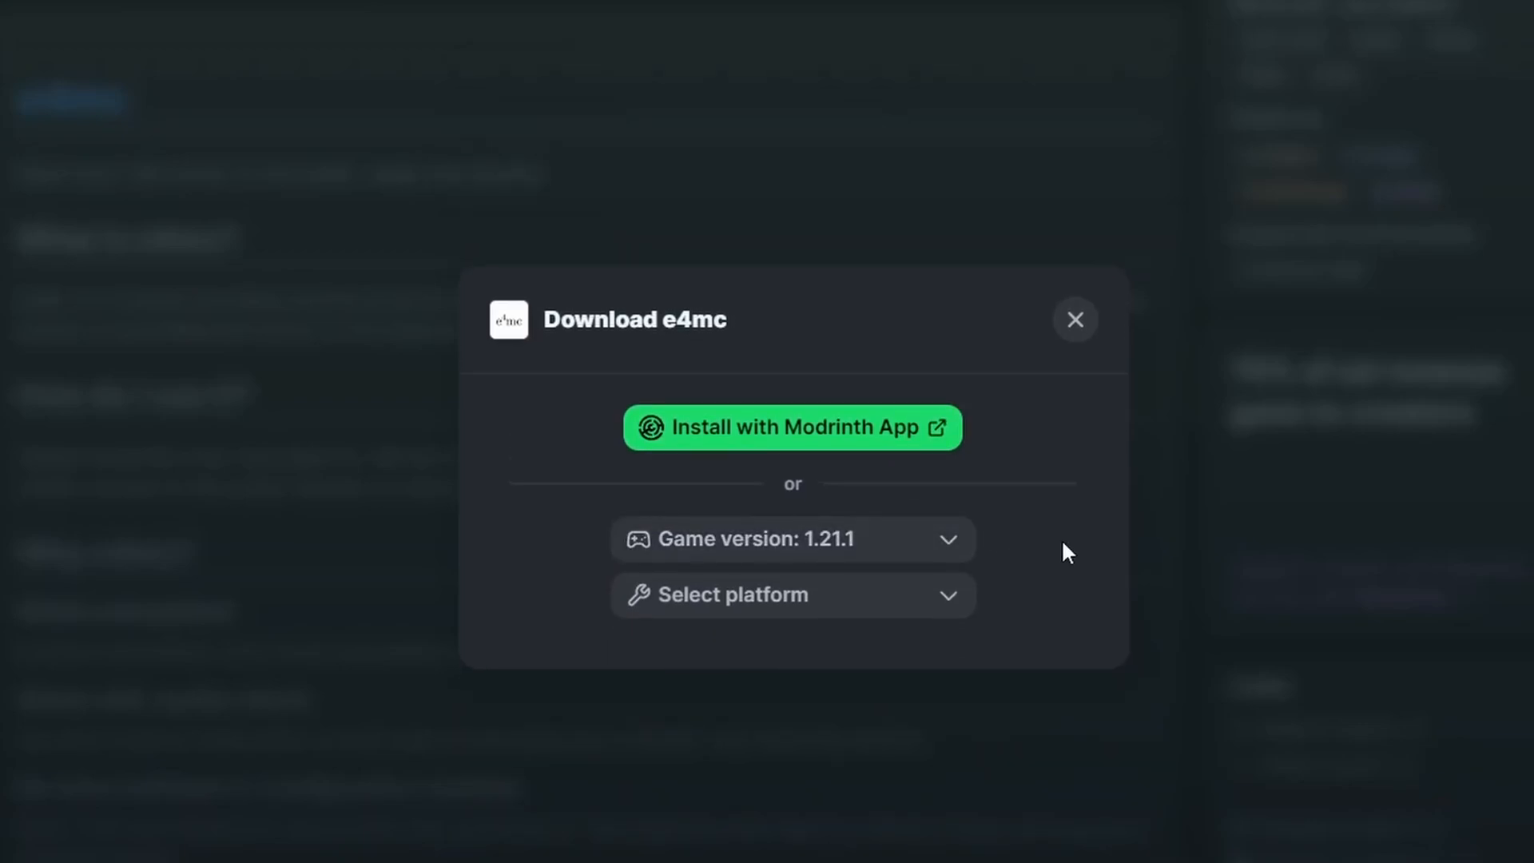
pyautogui.moveTo(1227, 617)
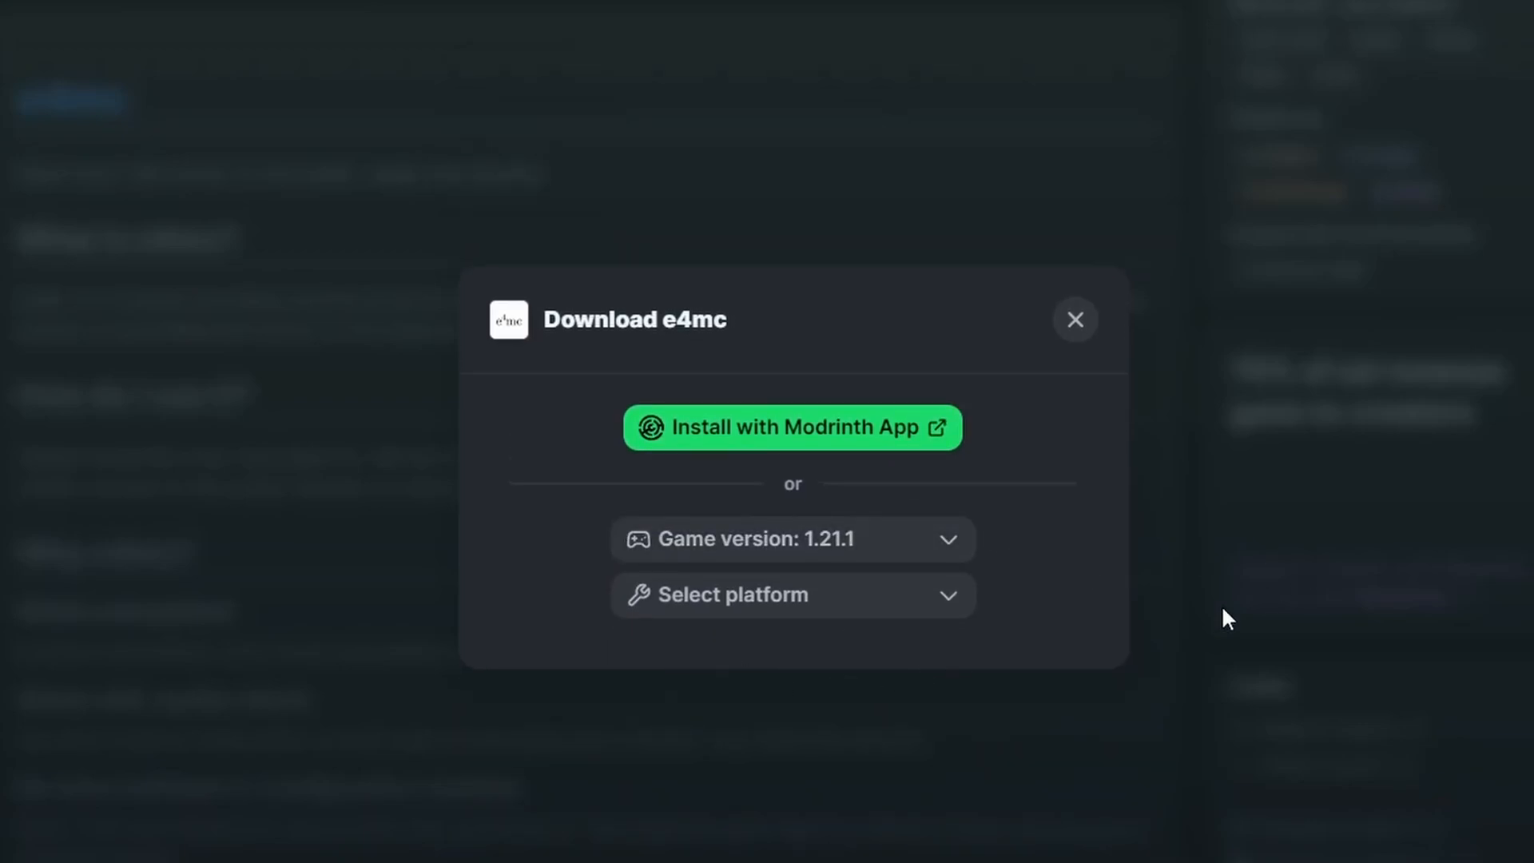
pyautogui.click(793, 594)
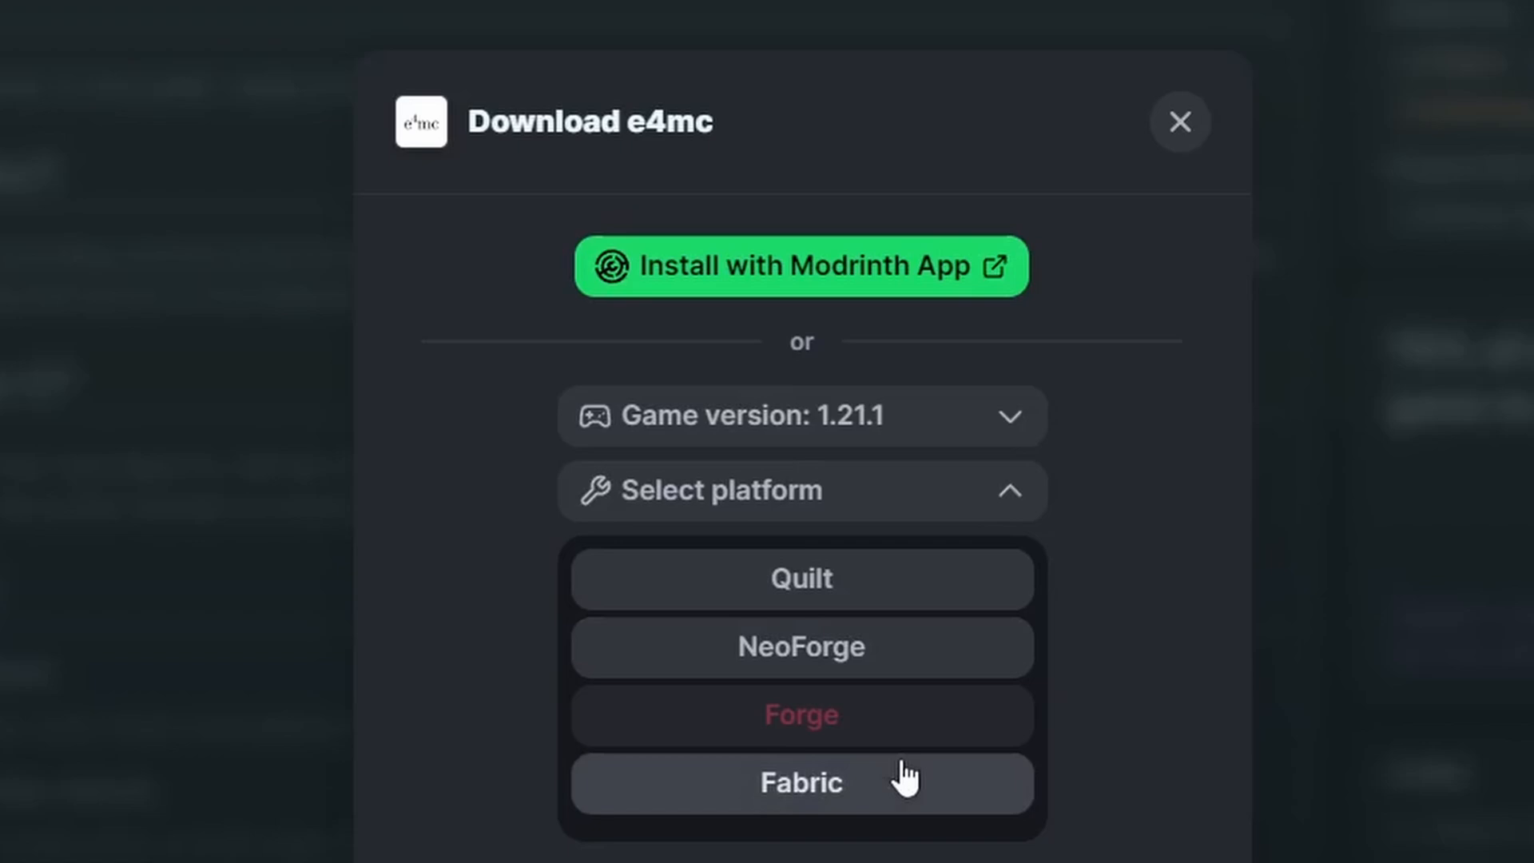
pyautogui.moveTo(925, 650)
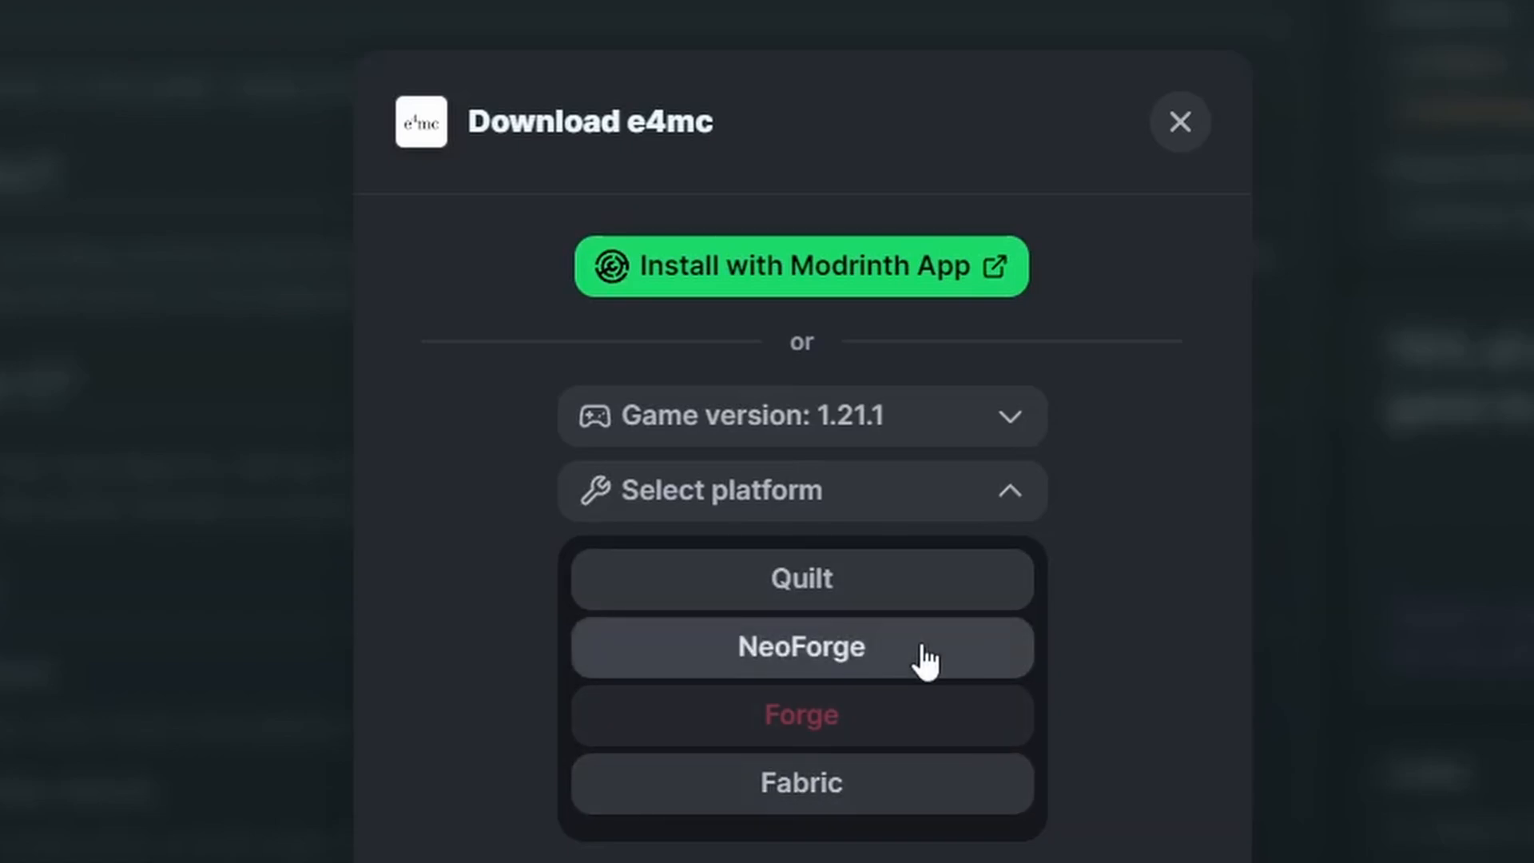
pyautogui.moveTo(885, 716)
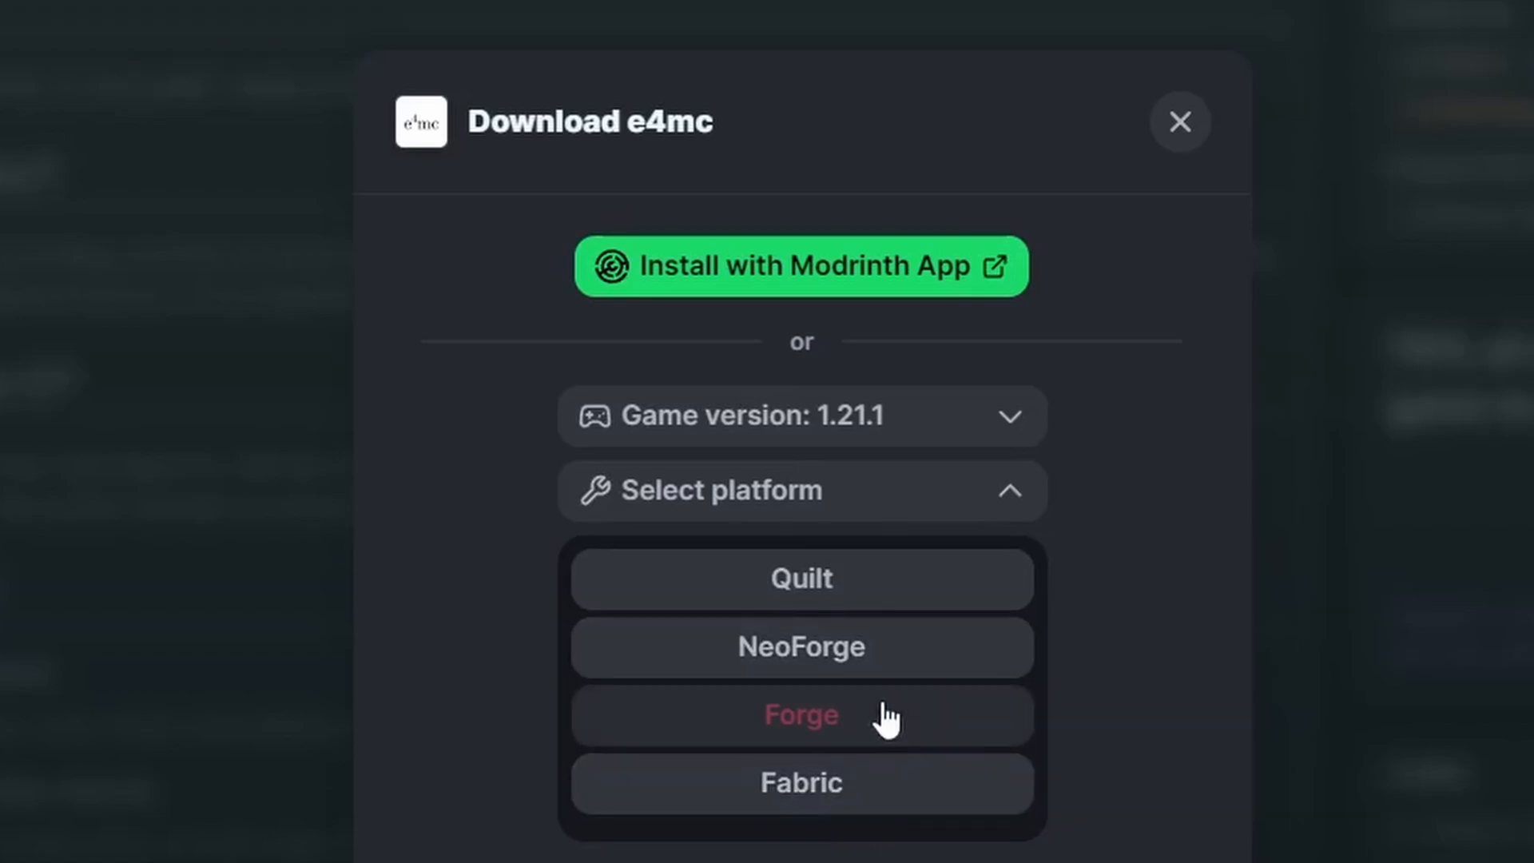
pyautogui.click(800, 647)
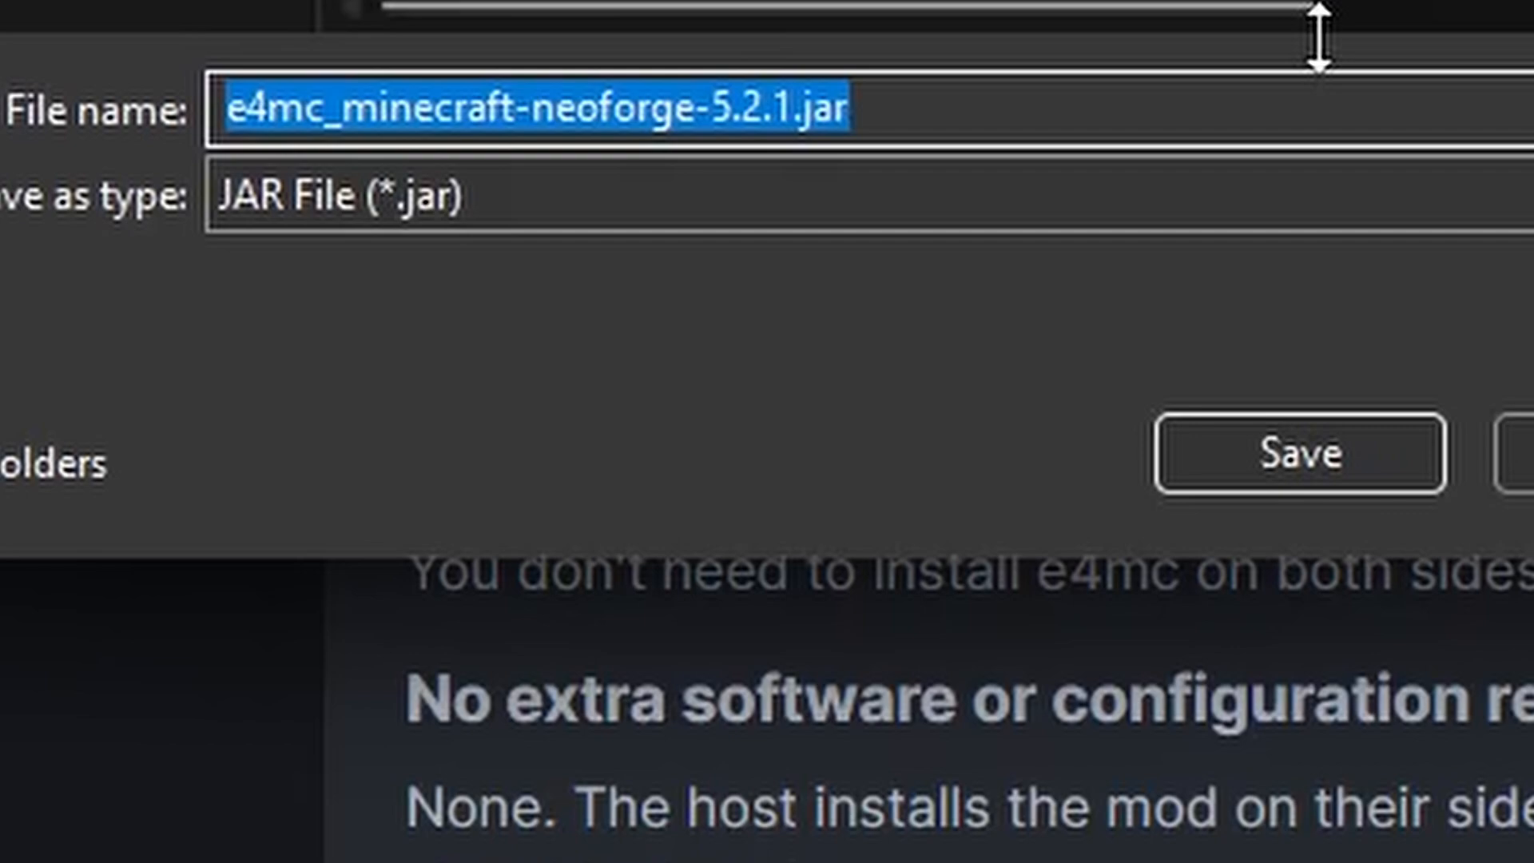
pyautogui.moveTo(821, 92)
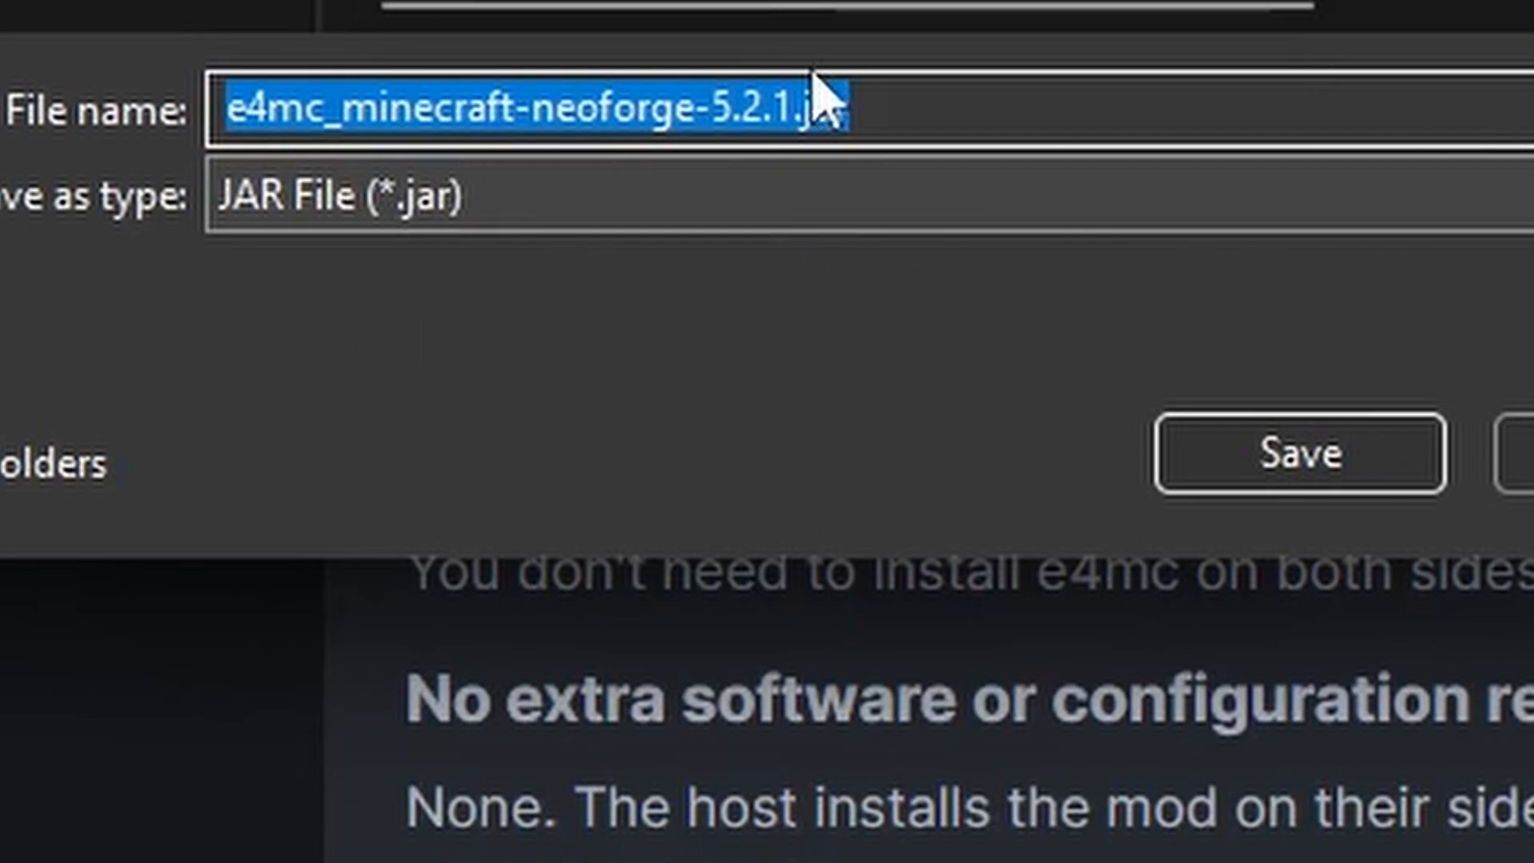
# Step: Save e4mc_minecraft-neoforge-5.2.1.jar and move it into the Better MC modpack's mods folder
pyautogui.click(1301, 452)
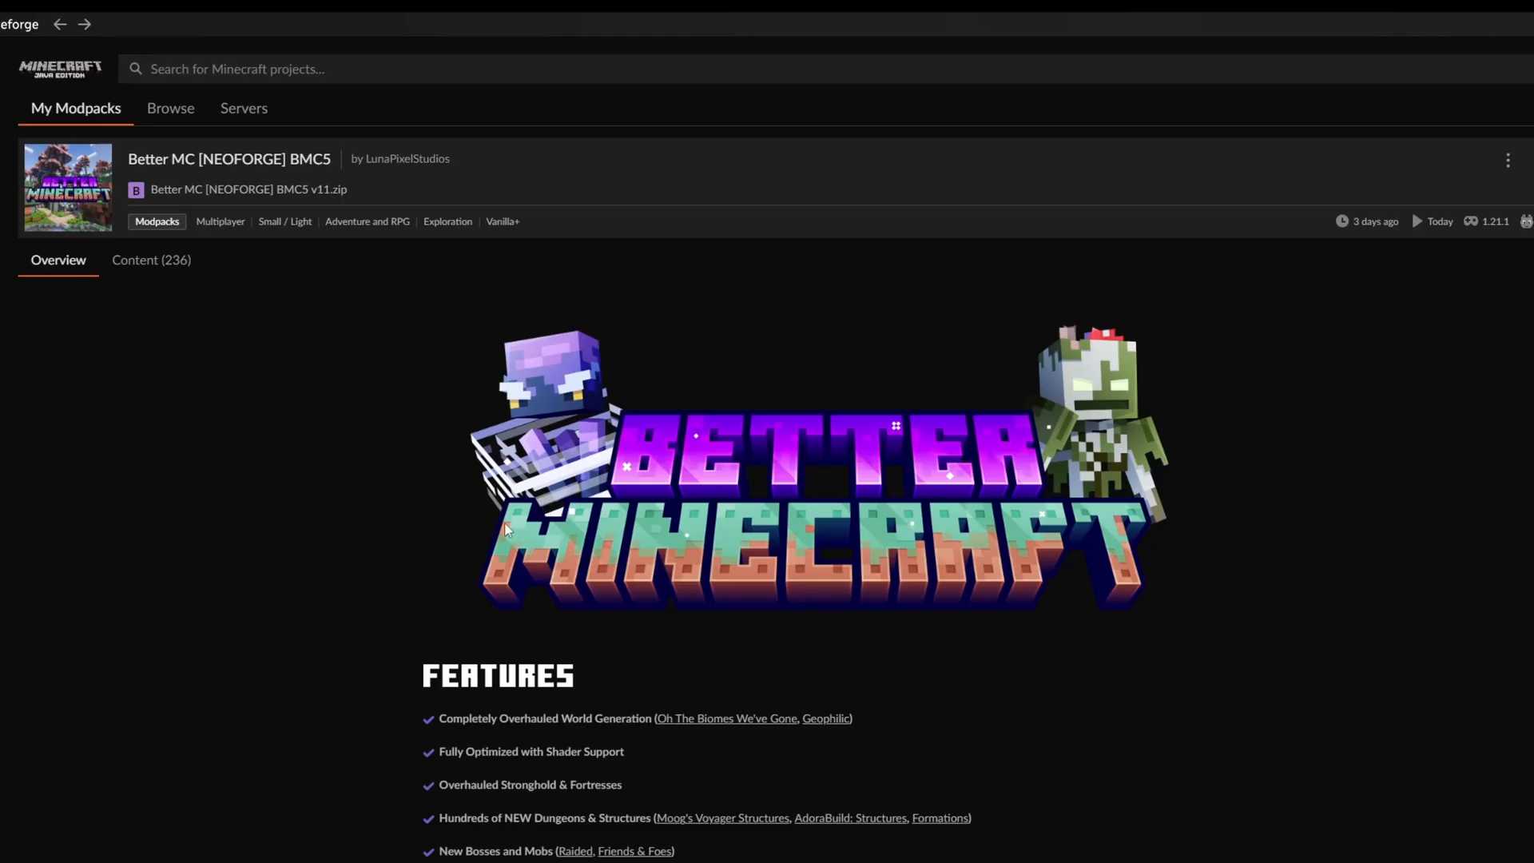
pyautogui.click(150, 260)
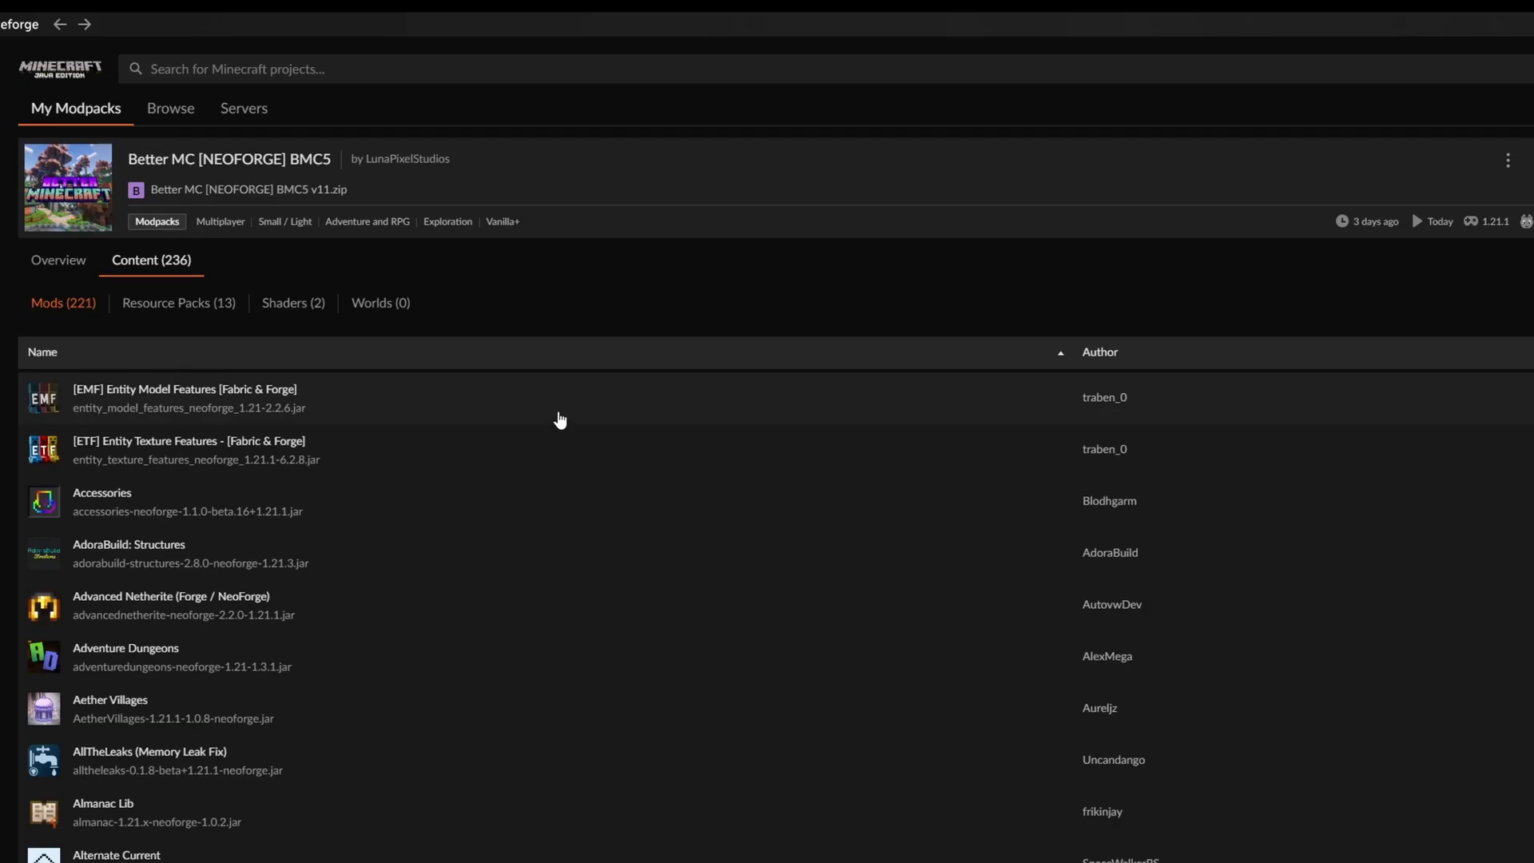
pyautogui.moveTo(223, 251)
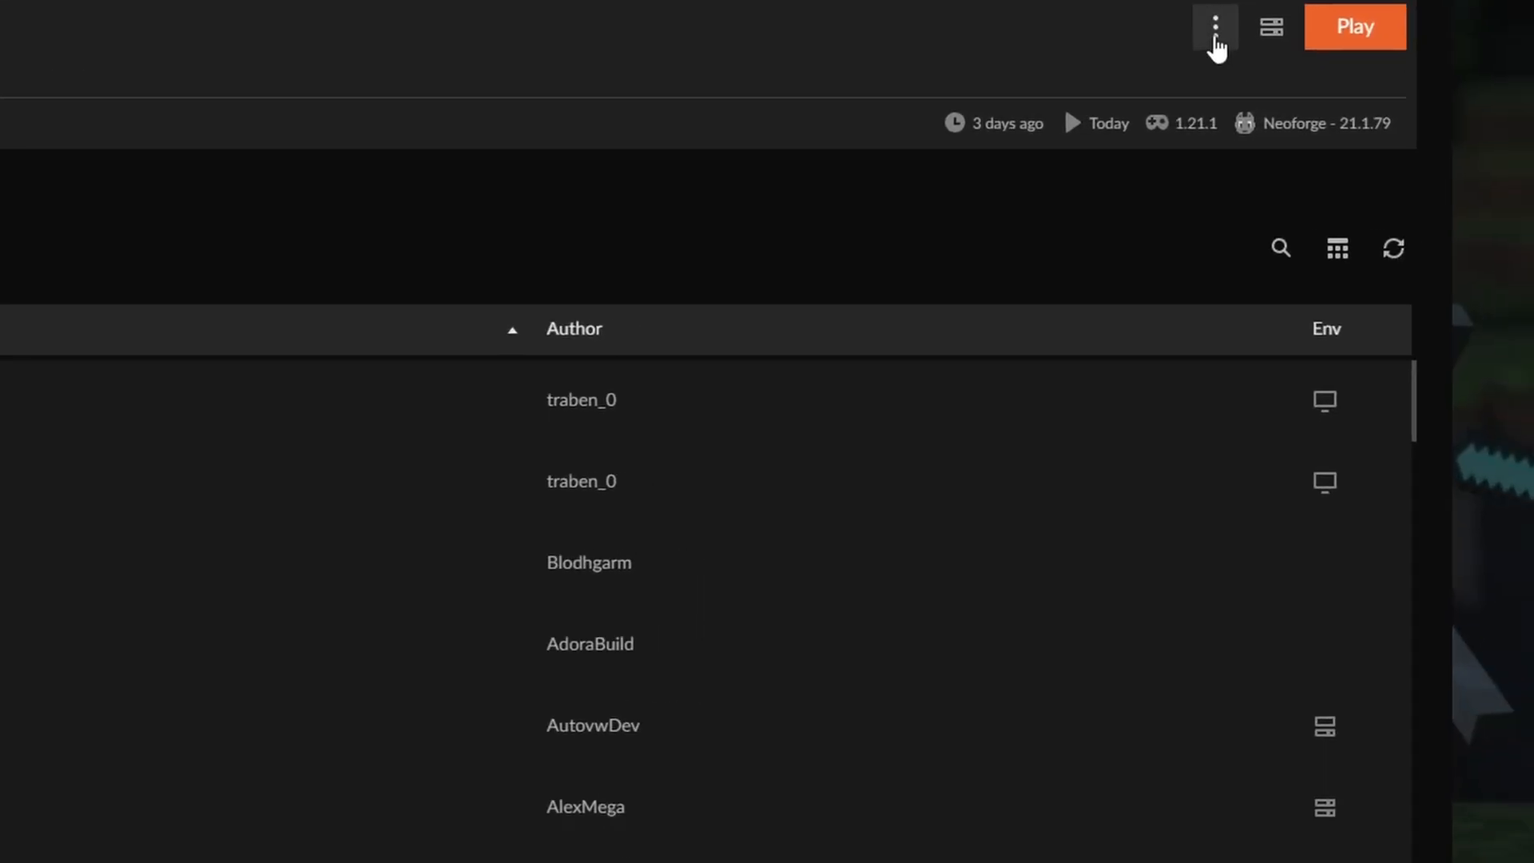
pyautogui.click(1214, 27)
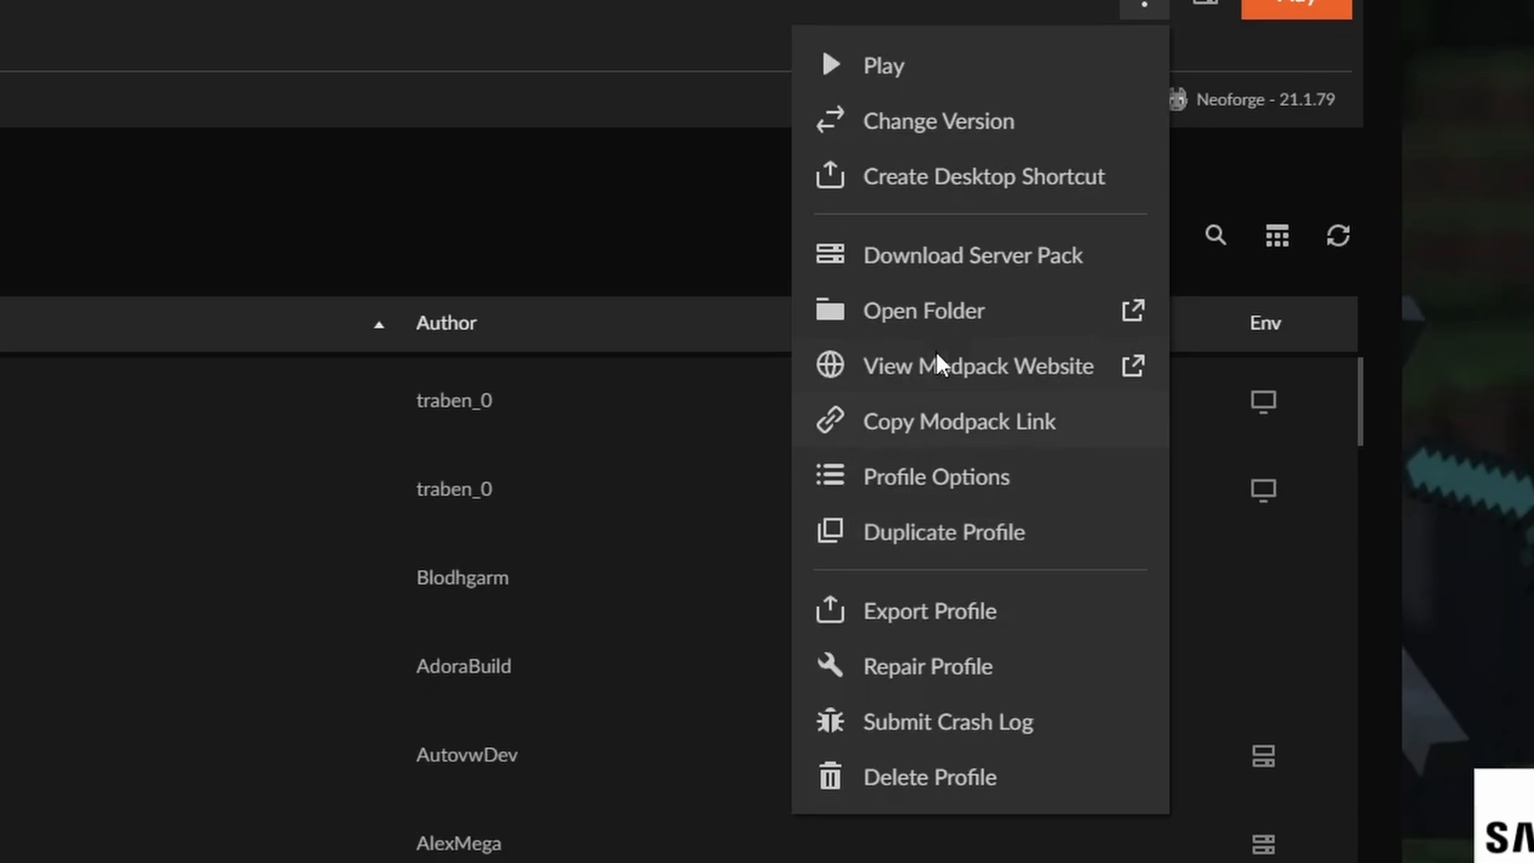
pyautogui.click(922, 310)
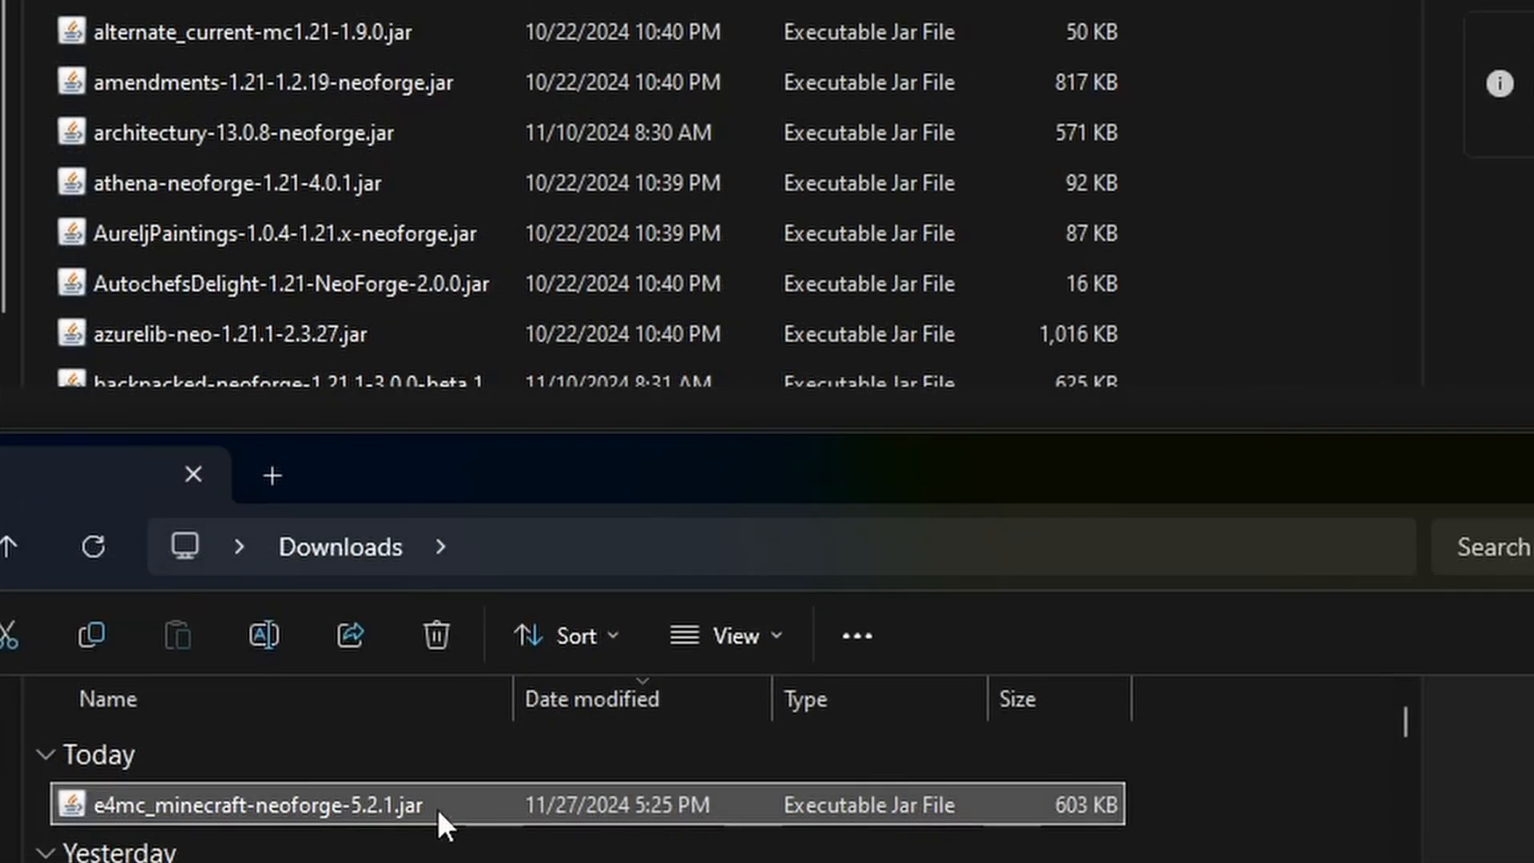
pyautogui.moveTo(411, 810)
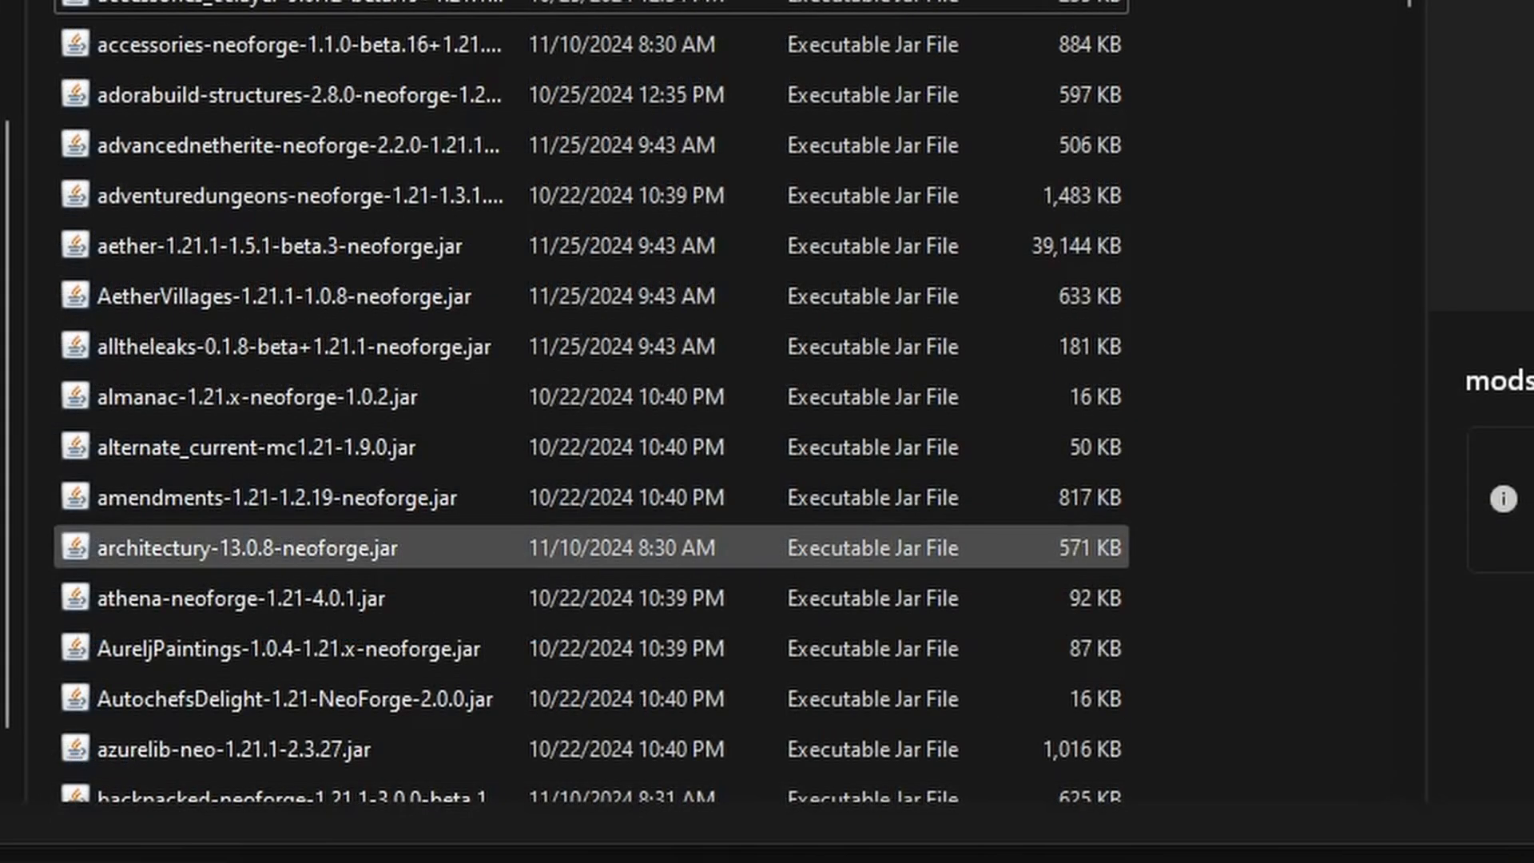
pyautogui.scroll(-3)
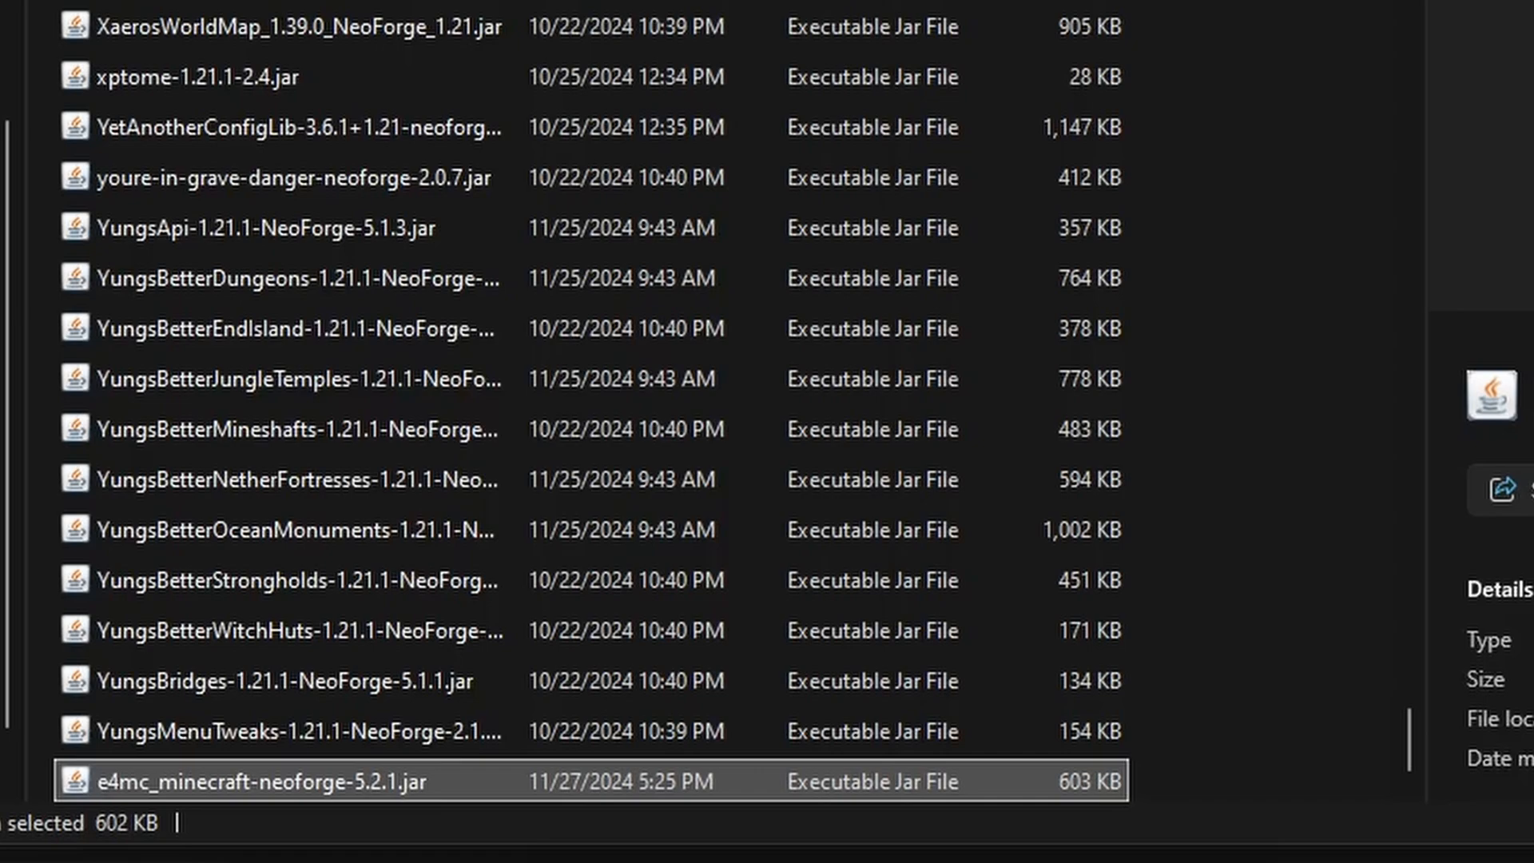
# Step: Launch the modded installation, accepting the modified-installation warning, and load the world
pyautogui.click(759, 695)
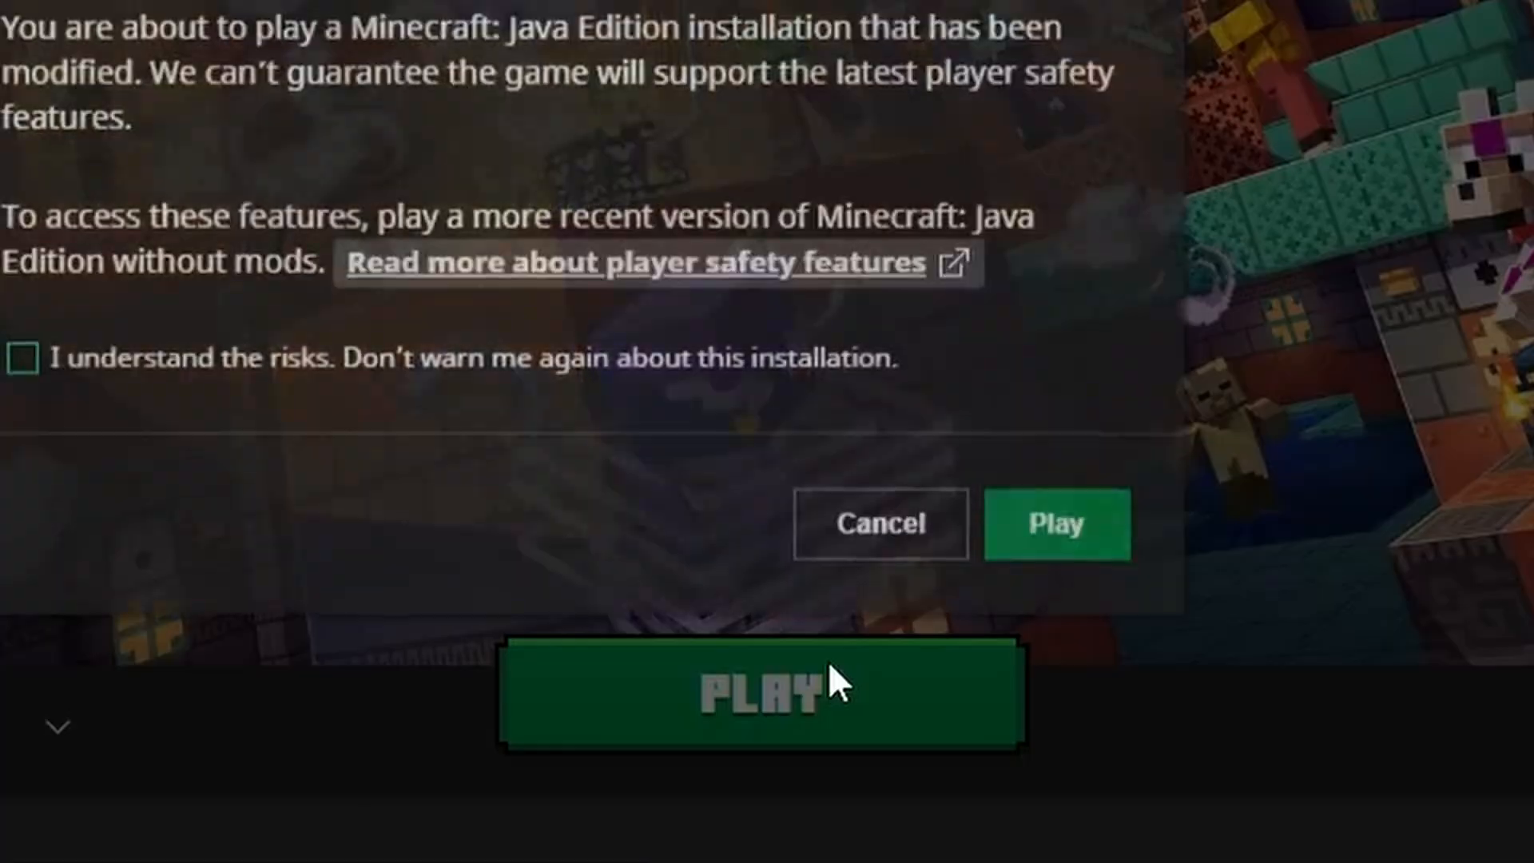
pyautogui.click(1056, 524)
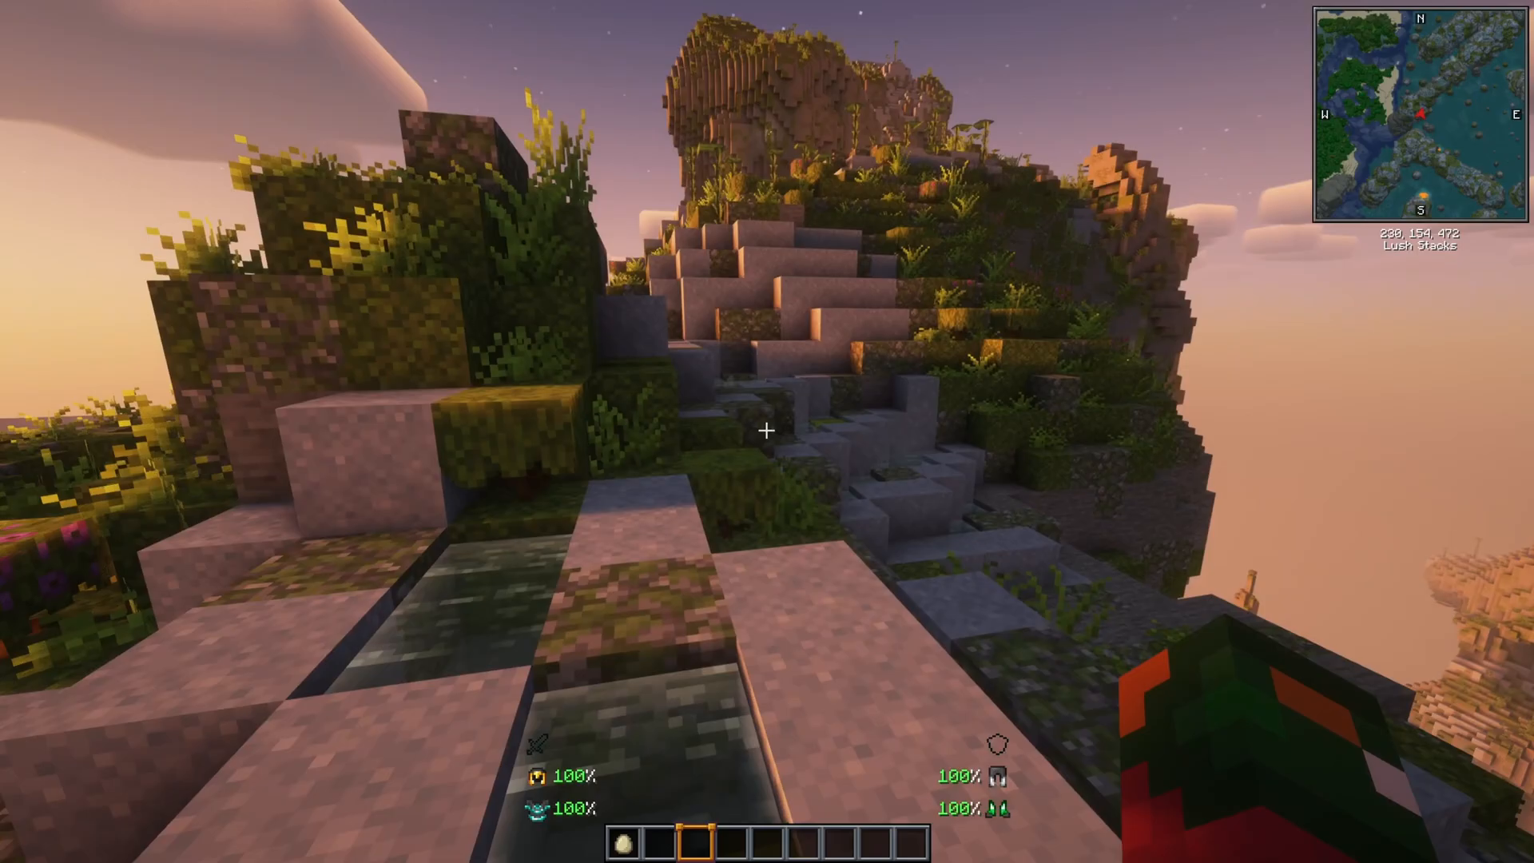
# Step: Open the world to LAN so chat shows the local port and e4mc.link domain
pyautogui.press('Escape')
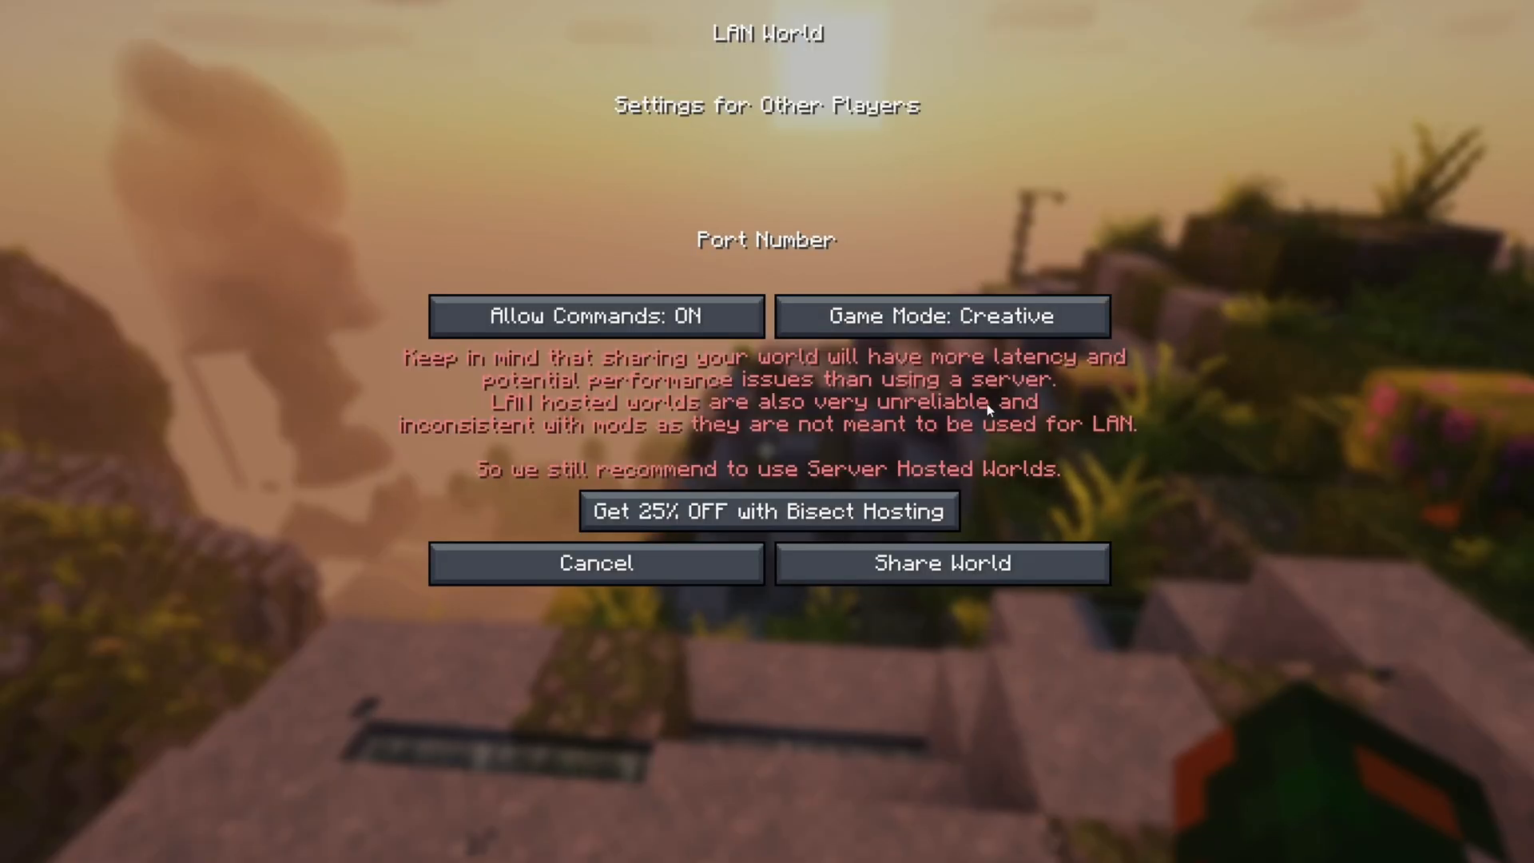
pyautogui.moveTo(939, 563)
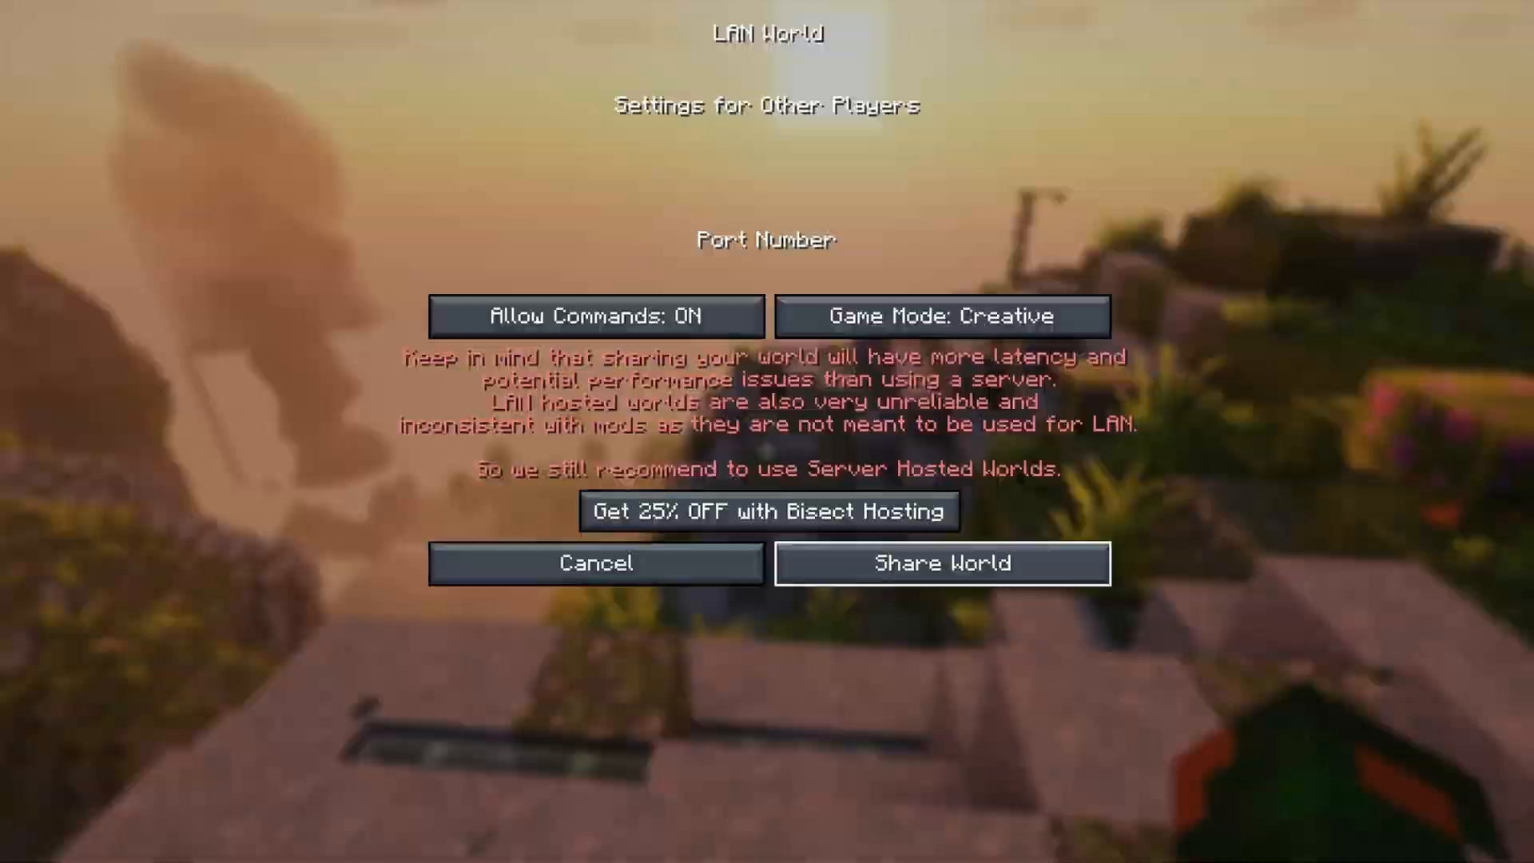
pyautogui.click(941, 563)
pyautogui.write('/')
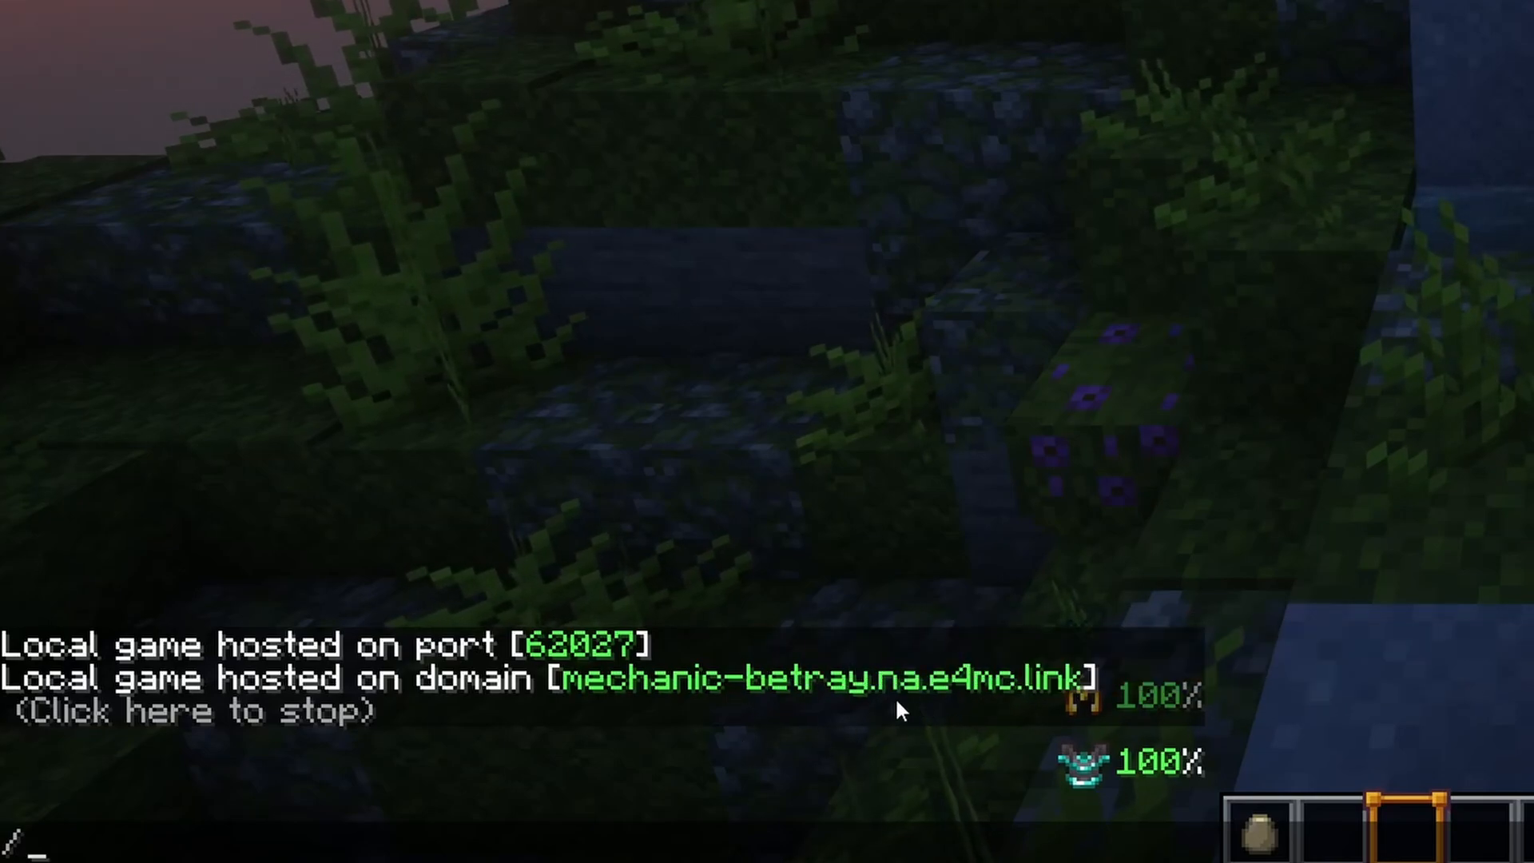
pyautogui.moveTo(1027, 713)
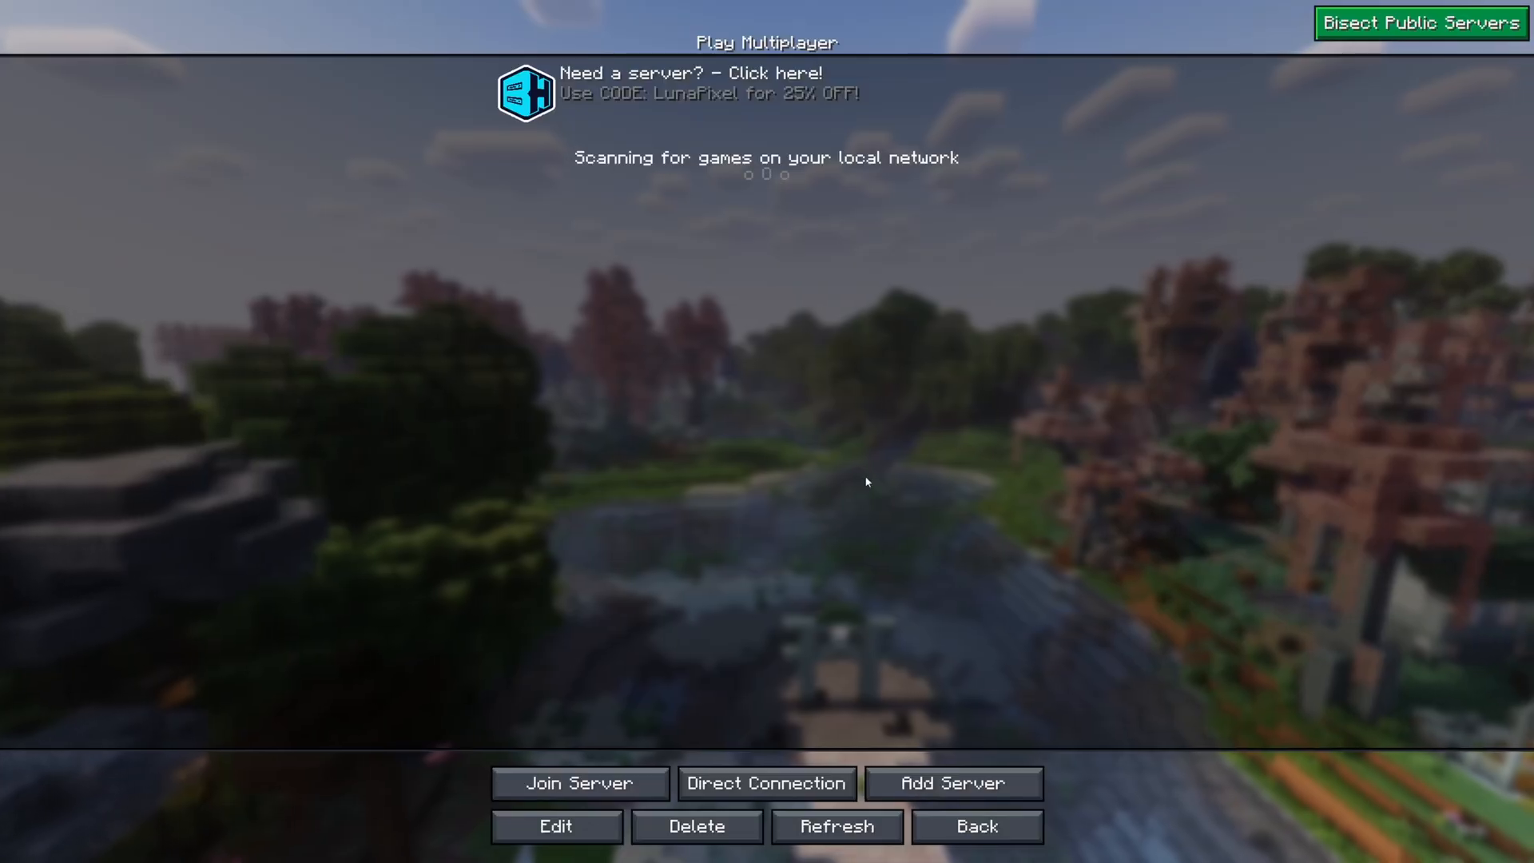
# Step: Add a server entry with the e4mc.link address to the multiplayer list
pyautogui.click(556, 826)
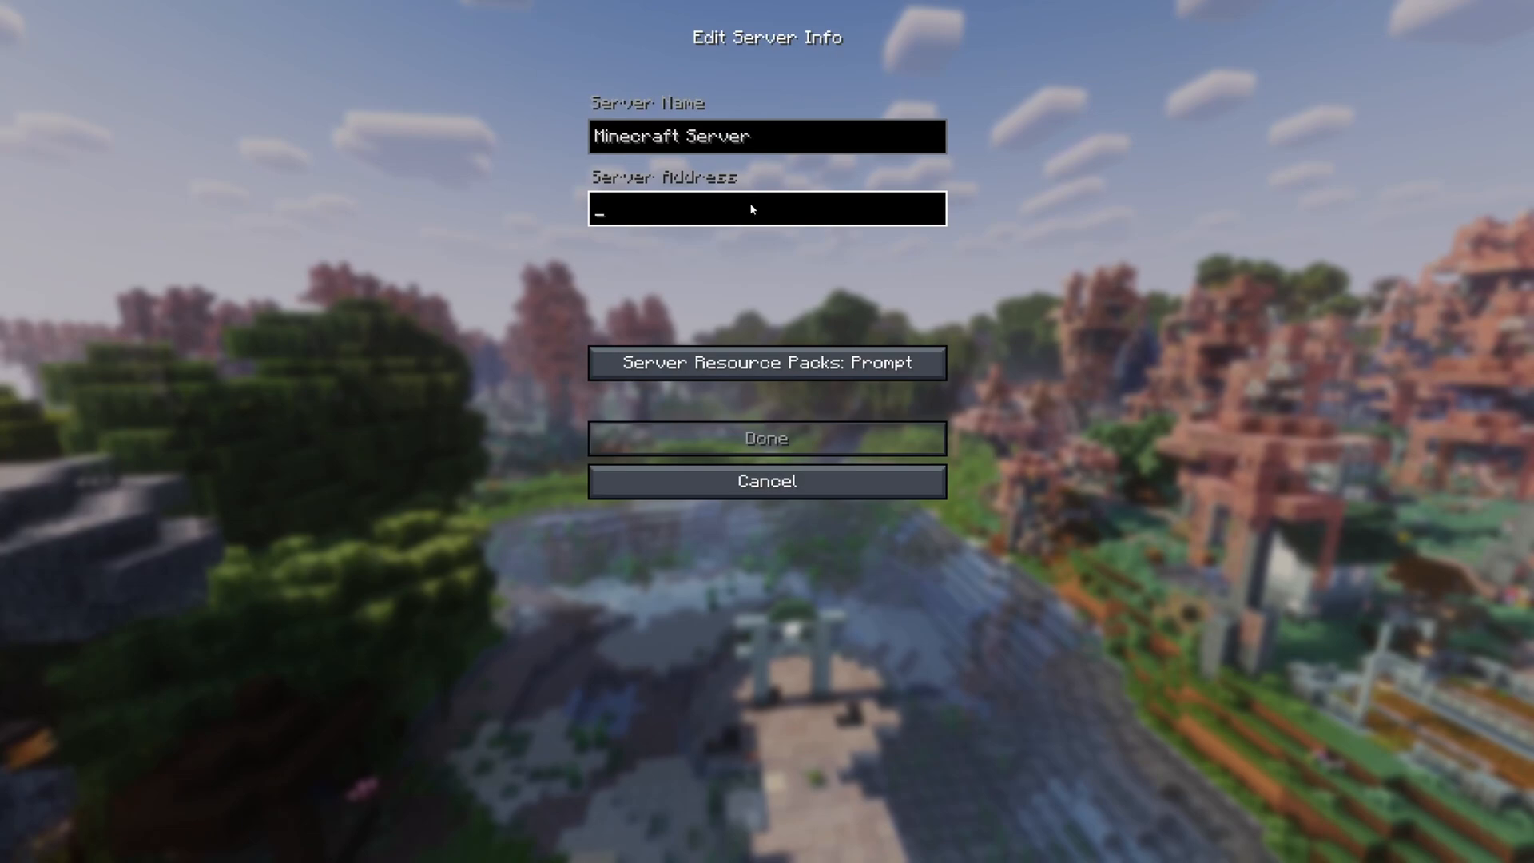
pyautogui.click(766, 438)
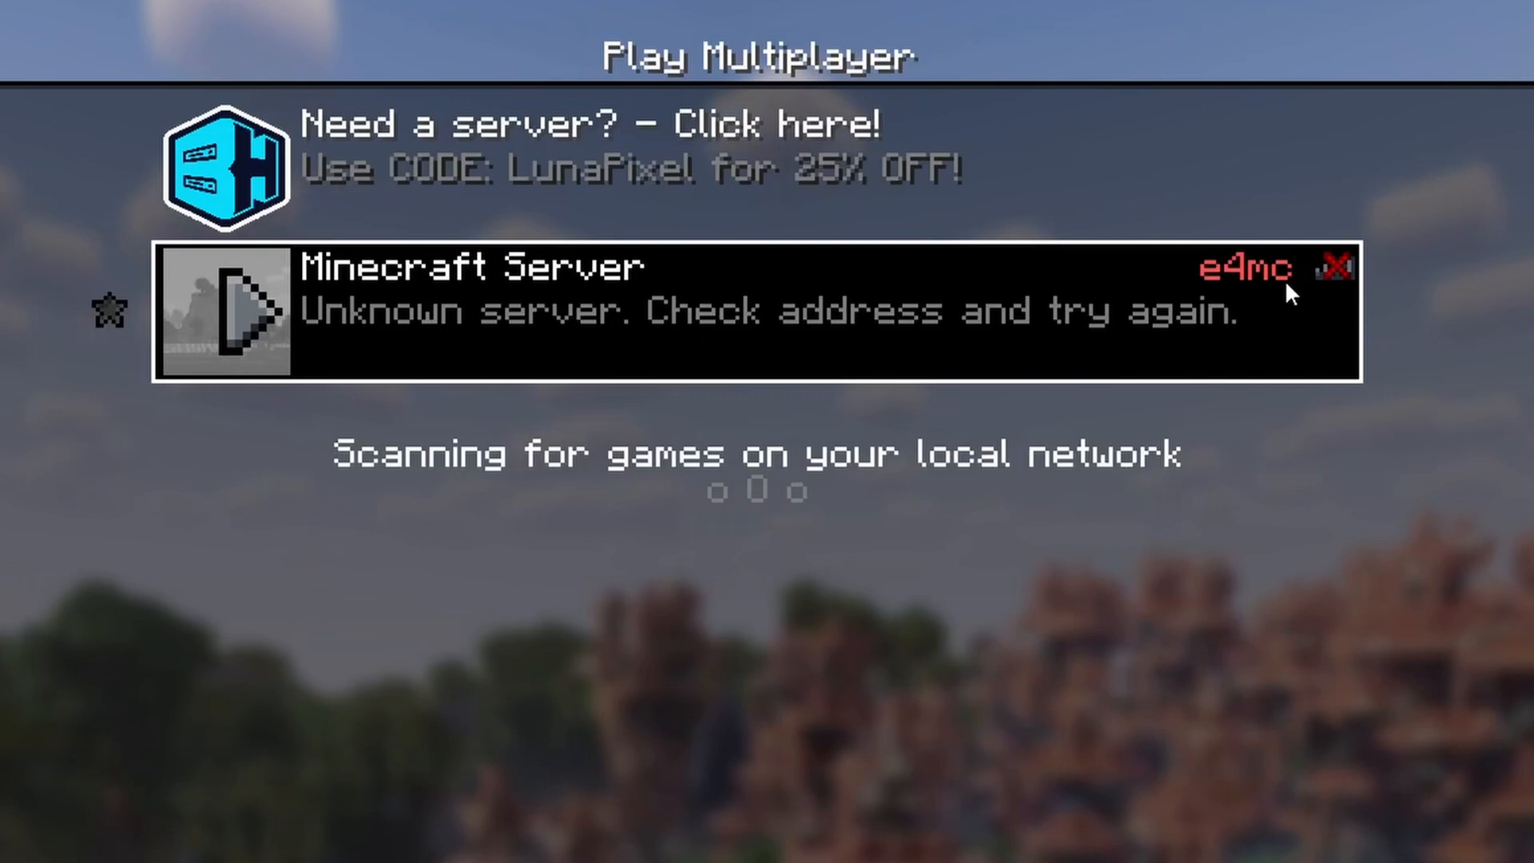
pyautogui.click(1335, 267)
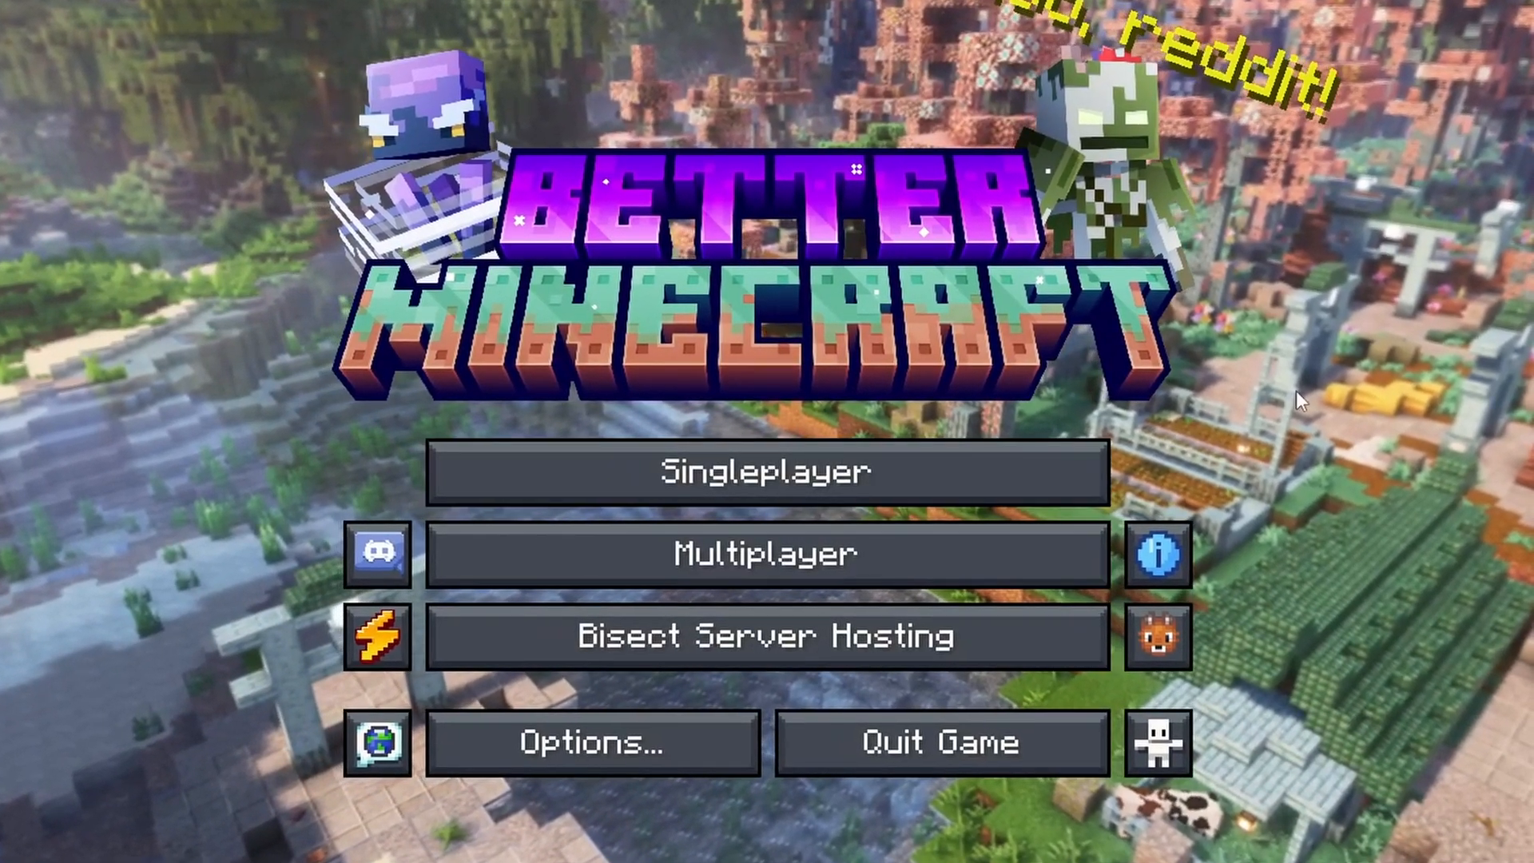
pyautogui.moveTo(1332, 396)
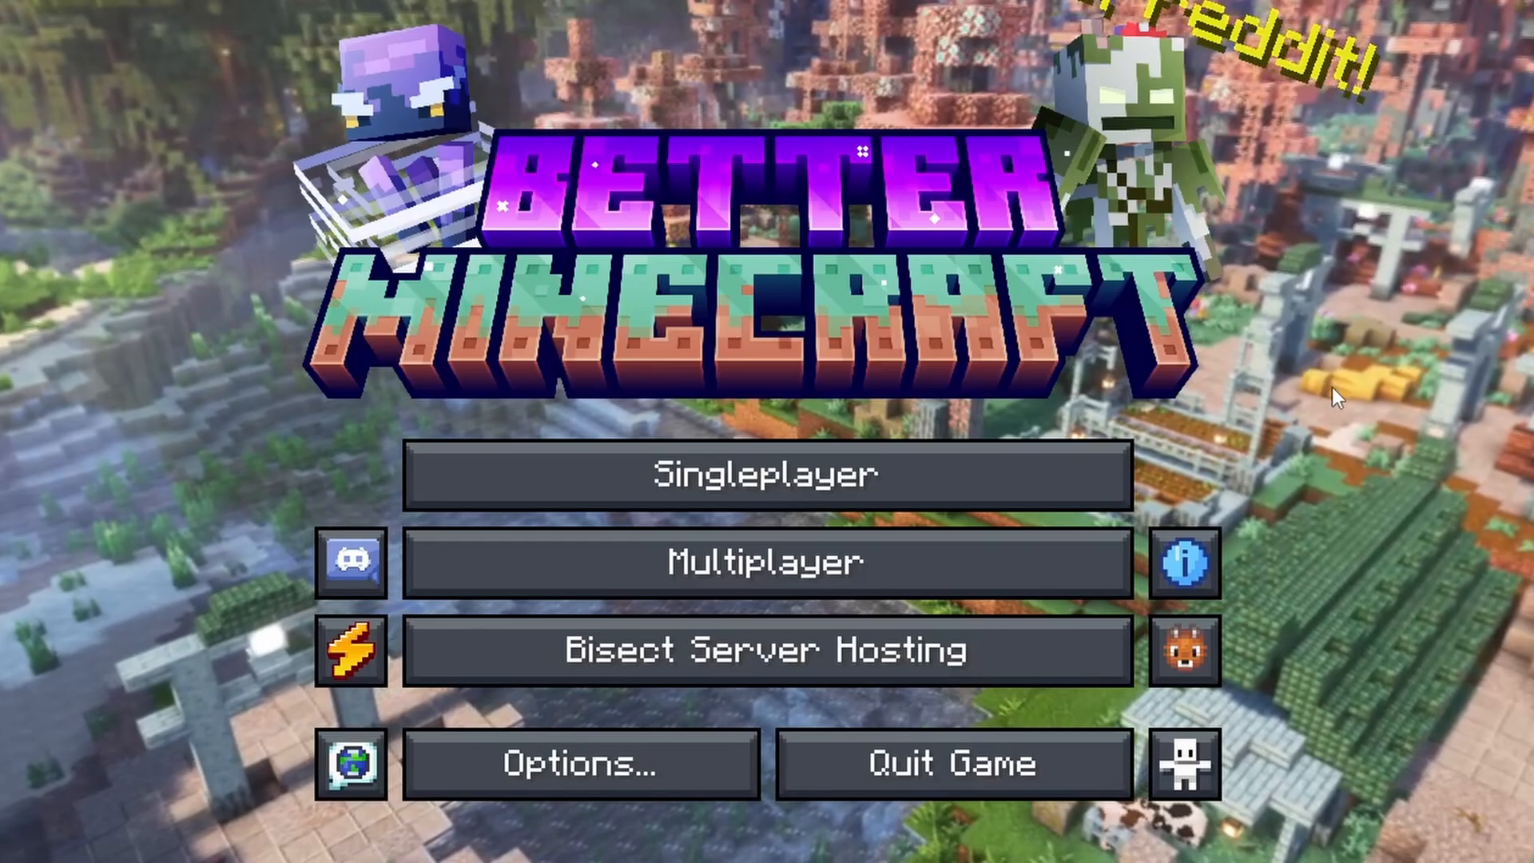